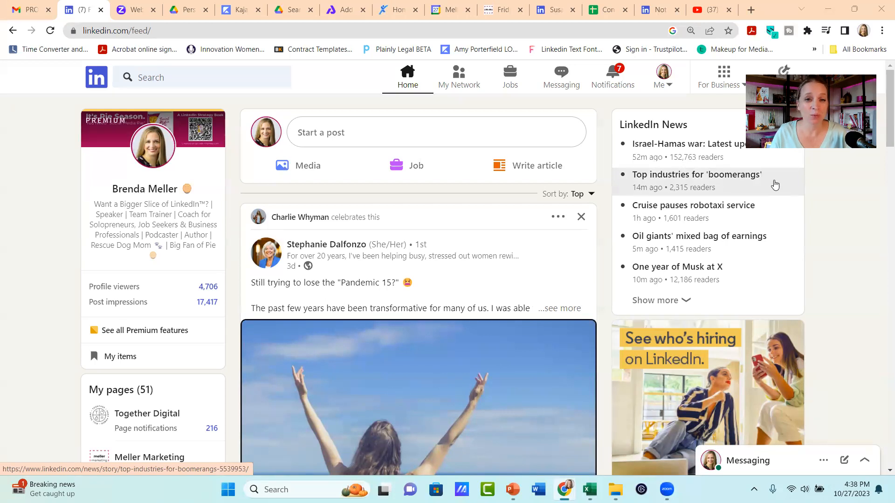
pyautogui.moveTo(242, 445)
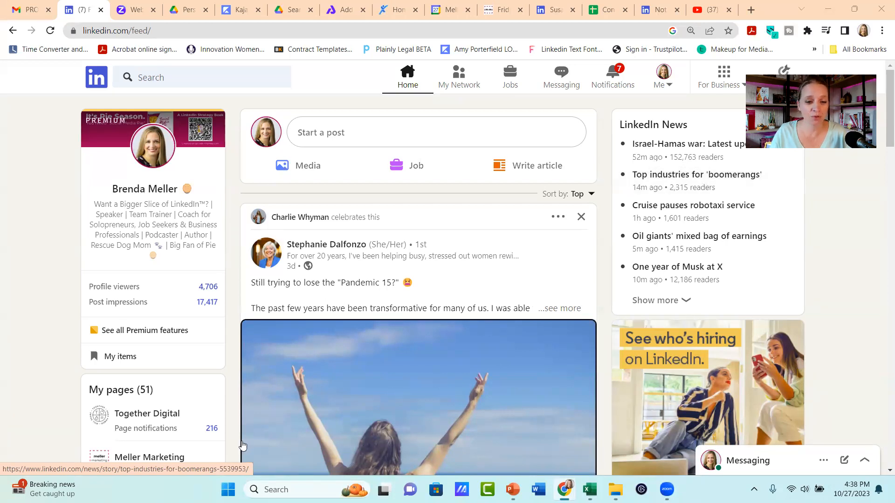
pyautogui.moveTo(716, 294)
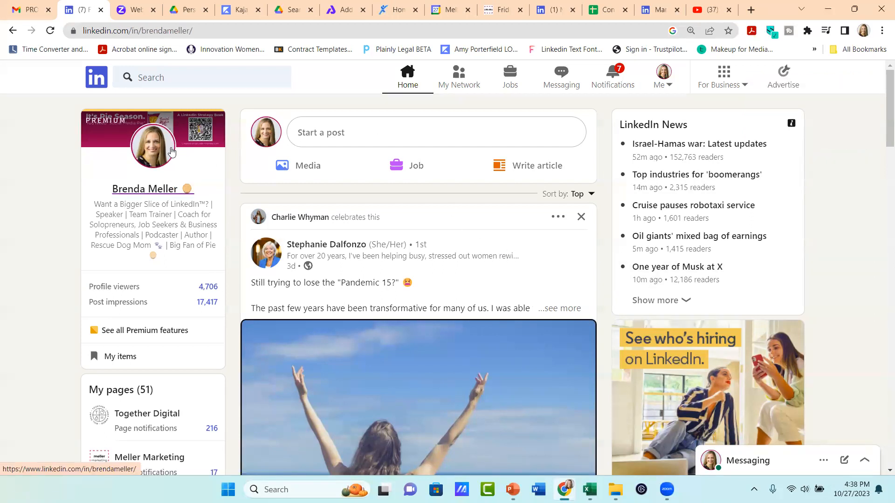
# Go to your own profile and bring the Skills section, led by Consulting, into view
pyautogui.click(152, 190)
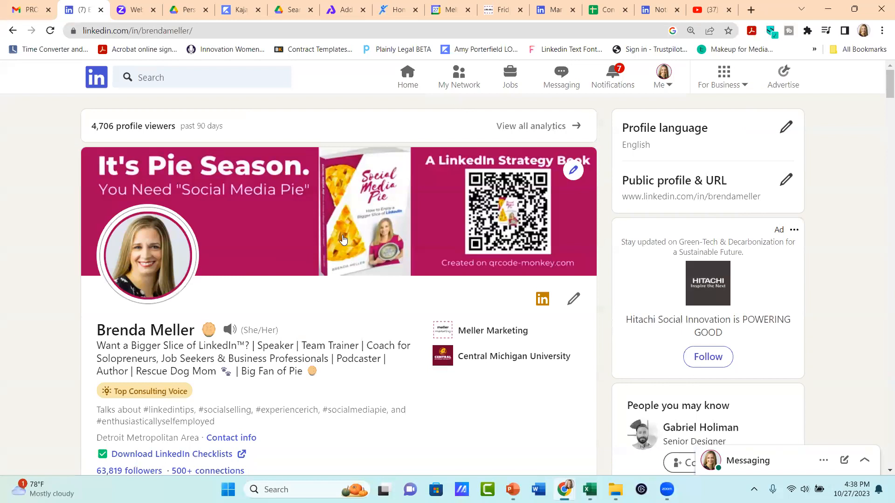
pyautogui.scroll(-3)
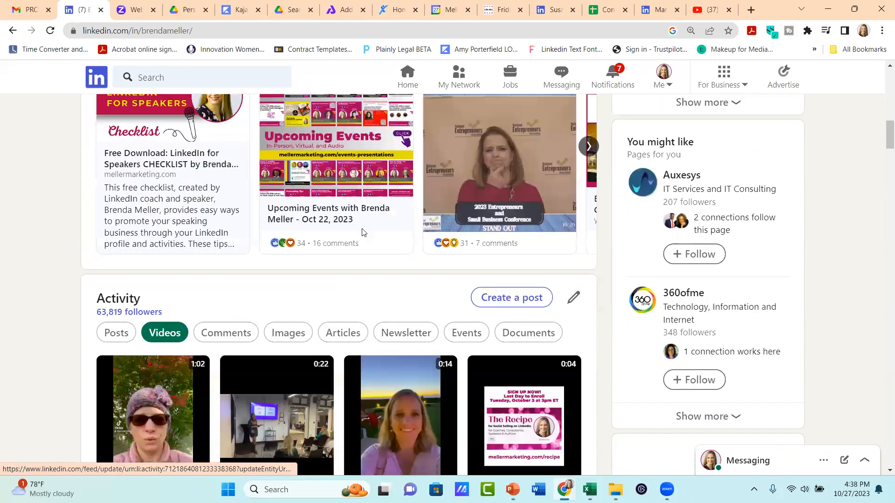
pyautogui.scroll(-3)
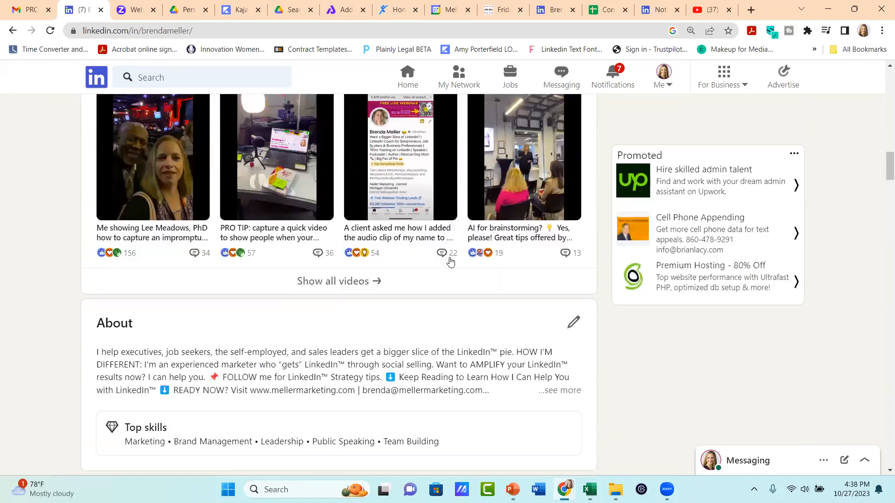
pyautogui.scroll(-3)
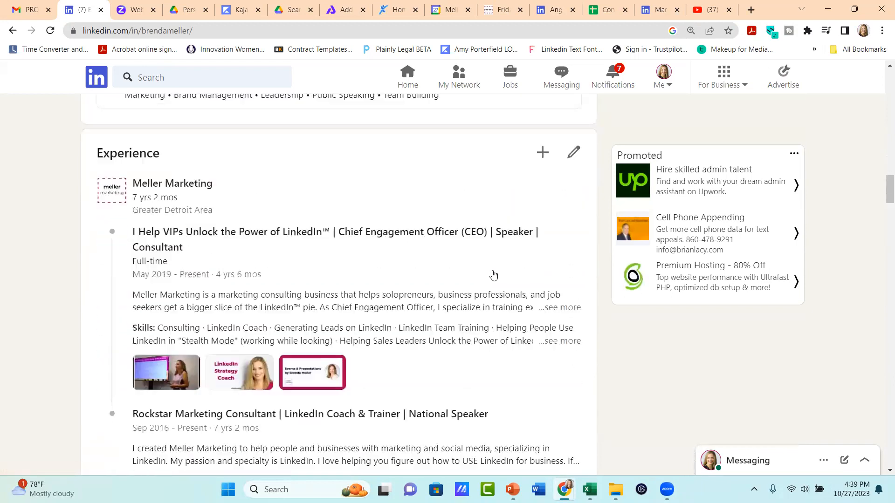
pyautogui.scroll(-3)
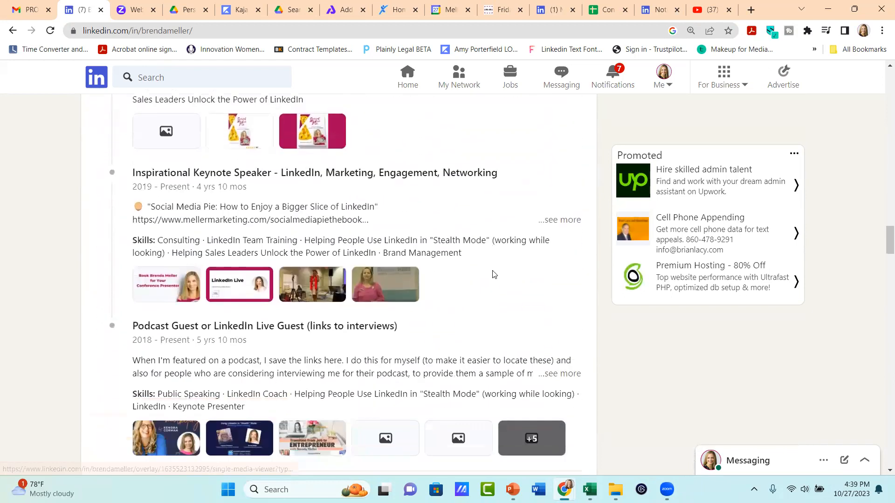
pyautogui.scroll(-3)
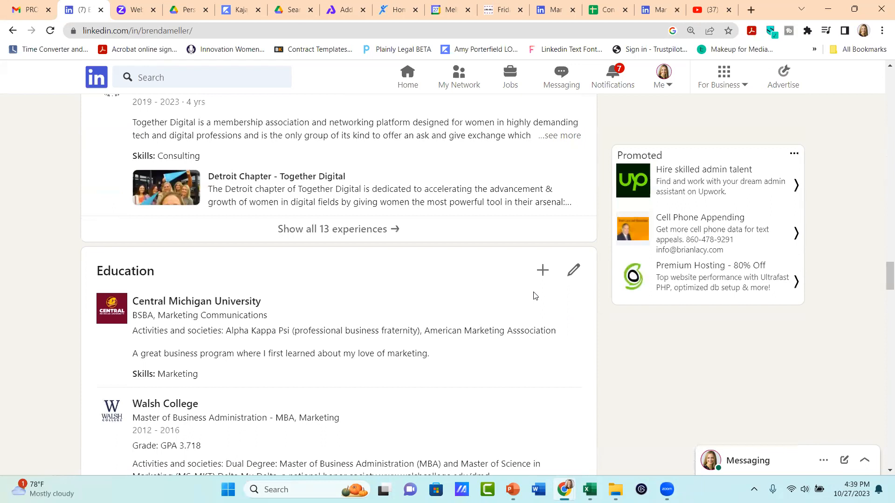
pyautogui.scroll(-3)
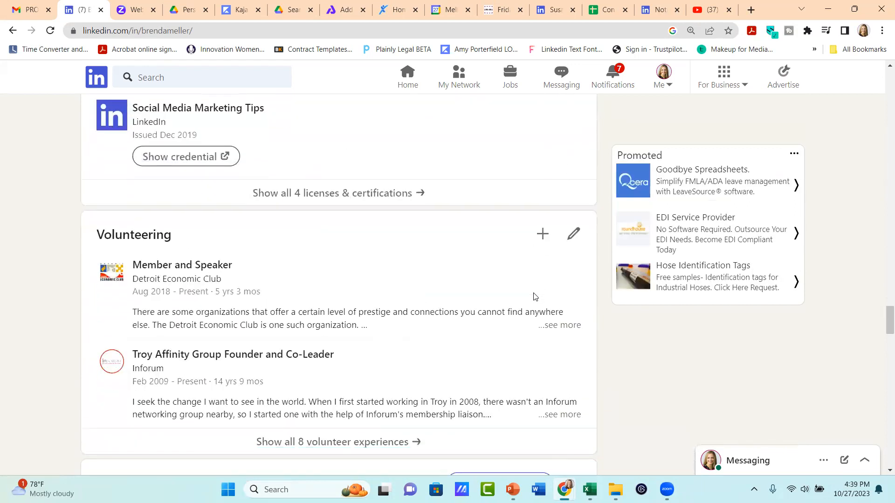
pyautogui.scroll(-3)
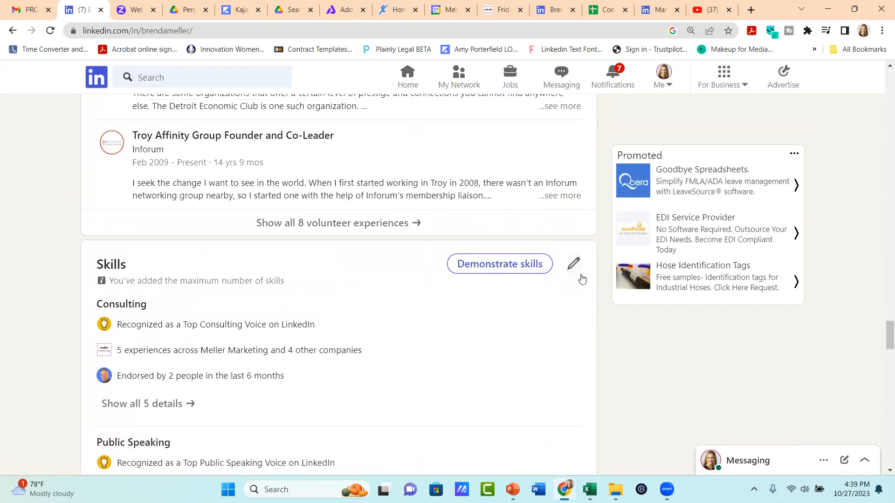
pyautogui.scroll(-3)
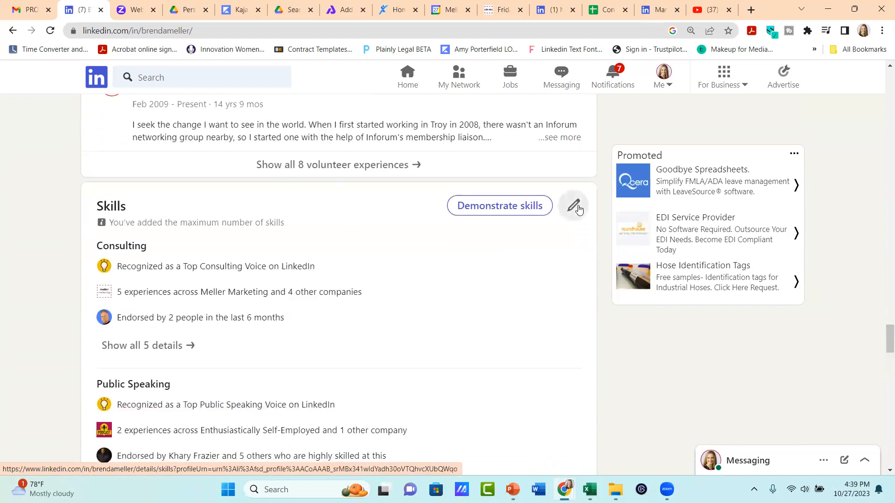
# Show the full Skills list and reveal its Reorder and Endorsement settings options
pyautogui.click(573, 206)
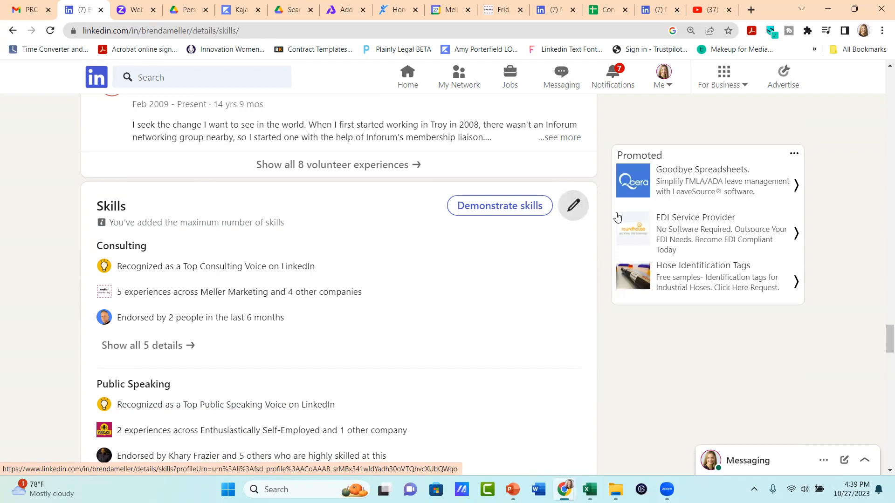
pyautogui.scroll(3)
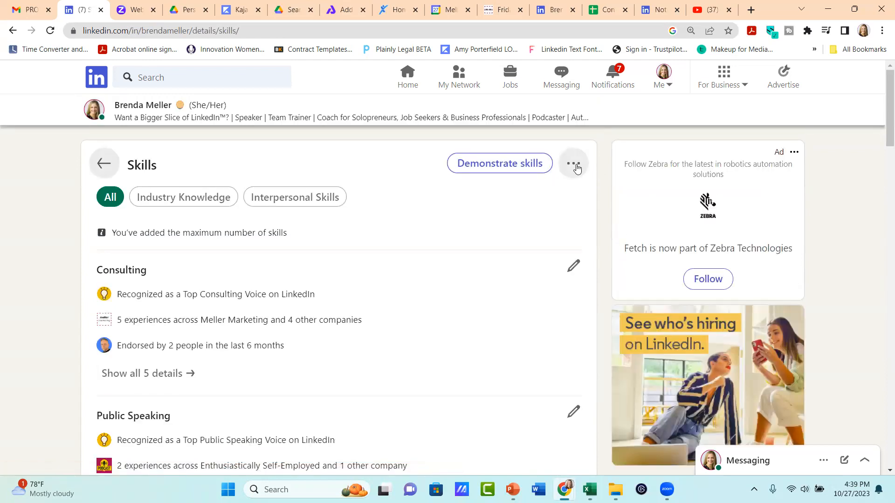
pyautogui.click(573, 163)
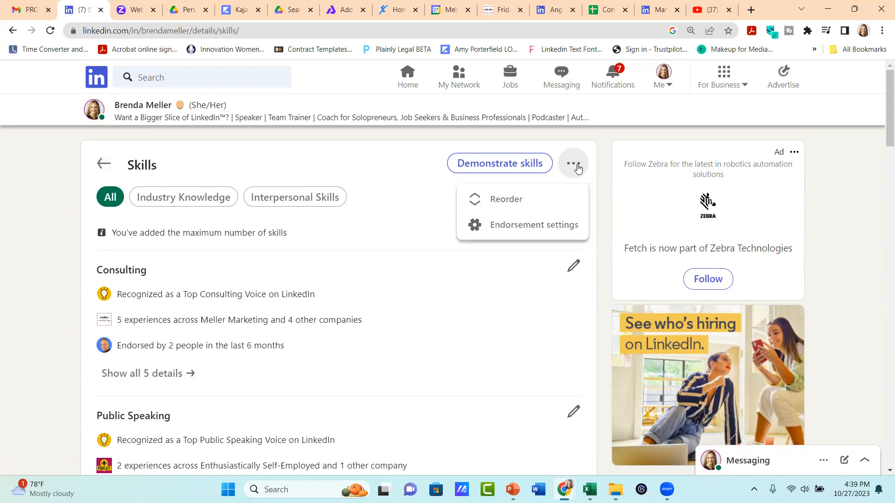
pyautogui.moveTo(570, 203)
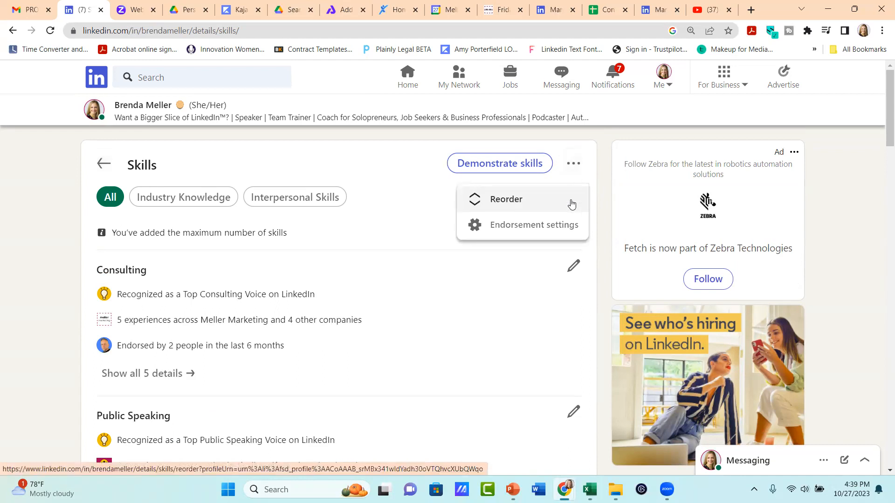
# Start reordering skills, with Consulting listed first and the Stealth Mode skill ninth
pyautogui.click(505, 199)
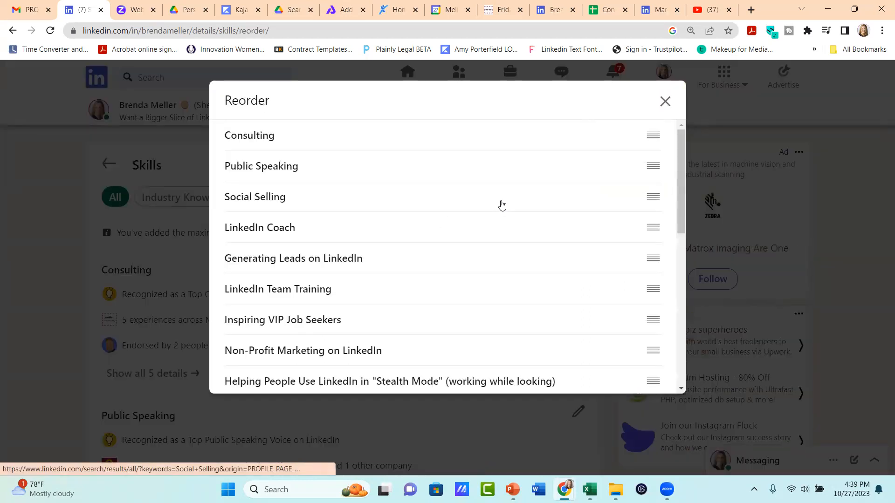
pyautogui.moveTo(652, 135)
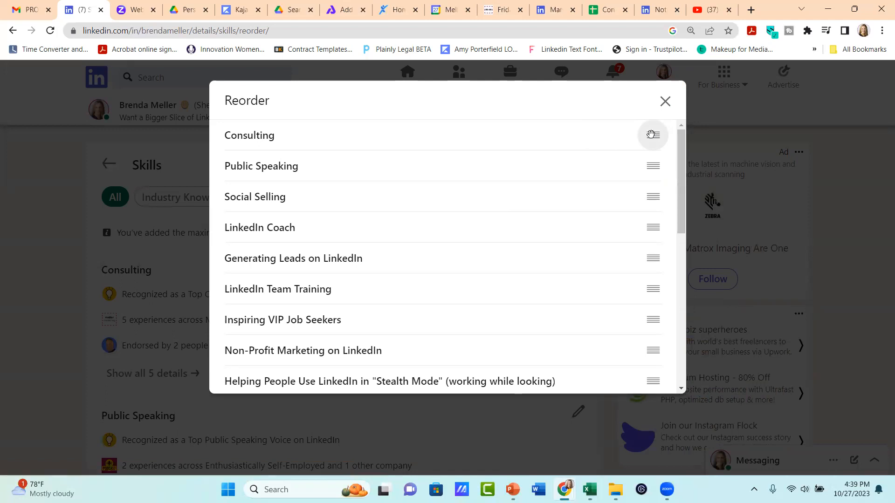
pyautogui.moveTo(683, 123)
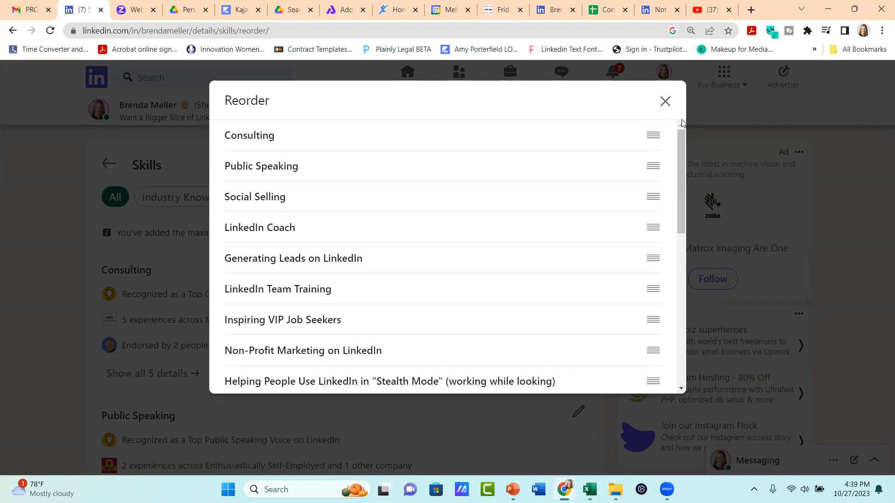
pyautogui.moveTo(302, 350)
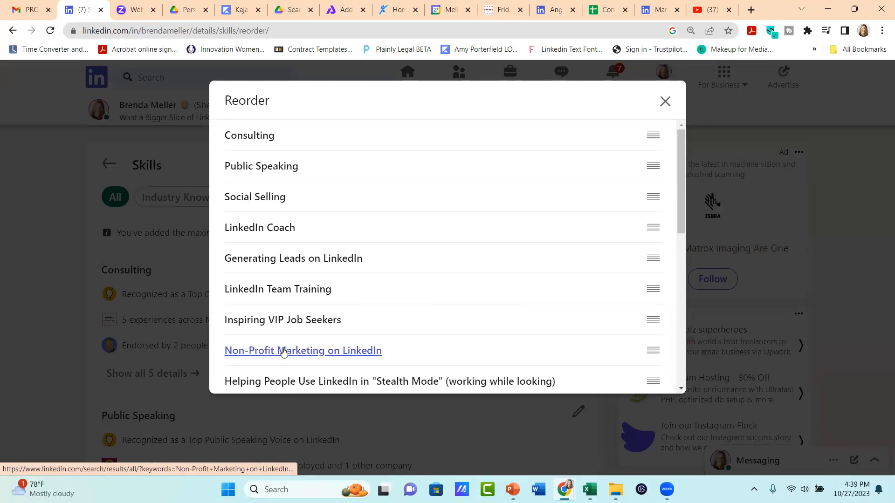
pyautogui.moveTo(270, 389)
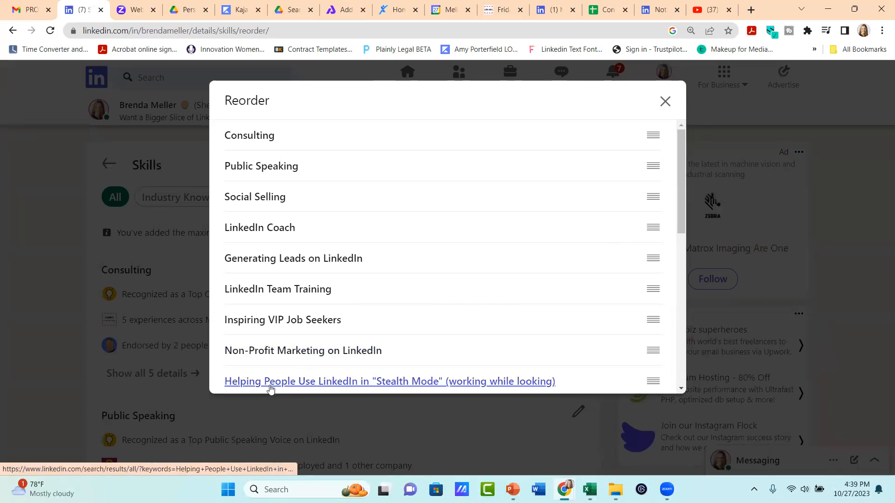
pyautogui.moveTo(371, 387)
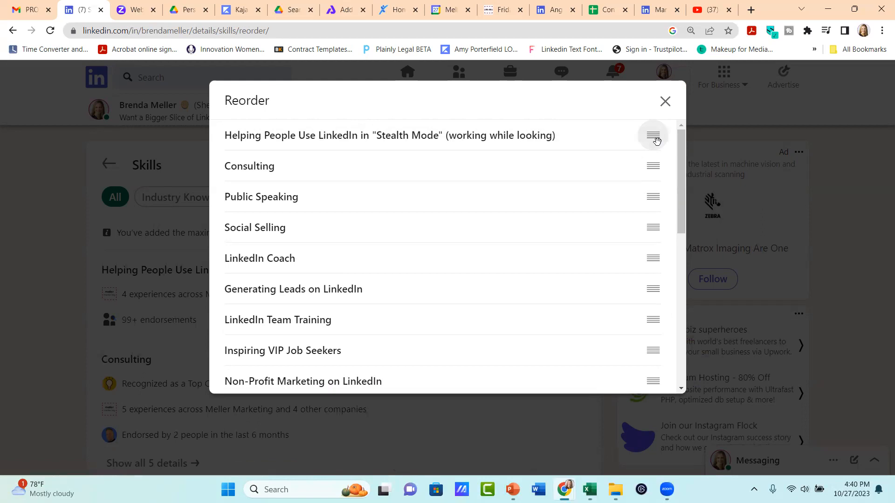
pyautogui.moveTo(668, 217)
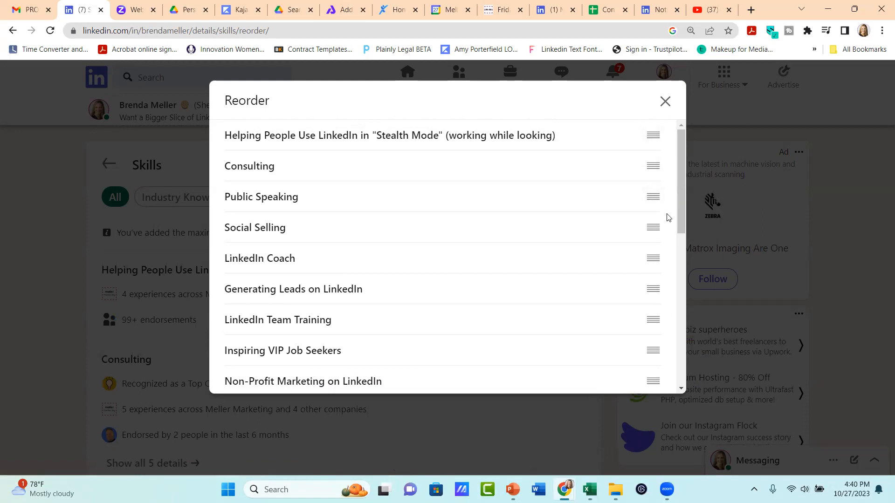
pyautogui.moveTo(656, 184)
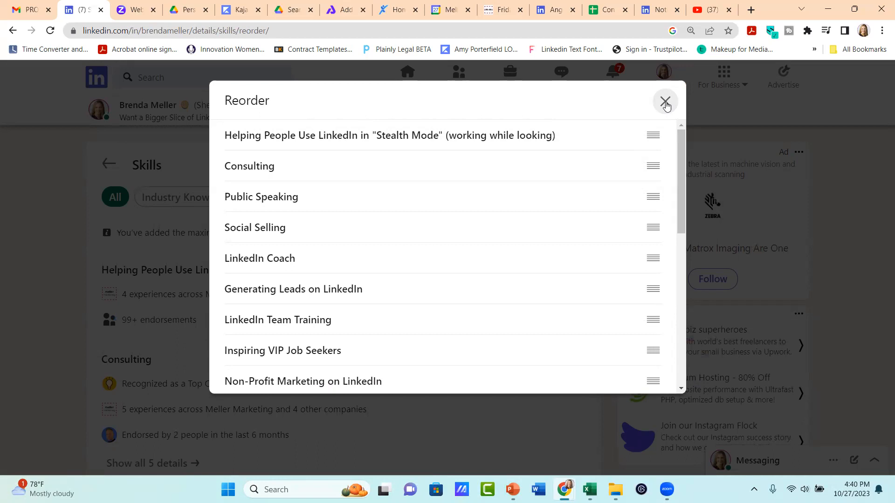
# Close the Reorder dialog so the Stealth Mode skill shows first, above Consulting
pyautogui.click(664, 103)
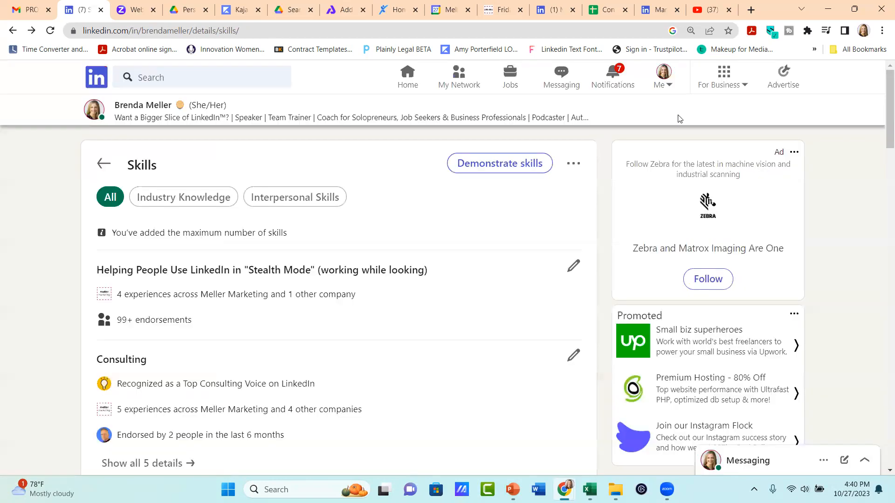